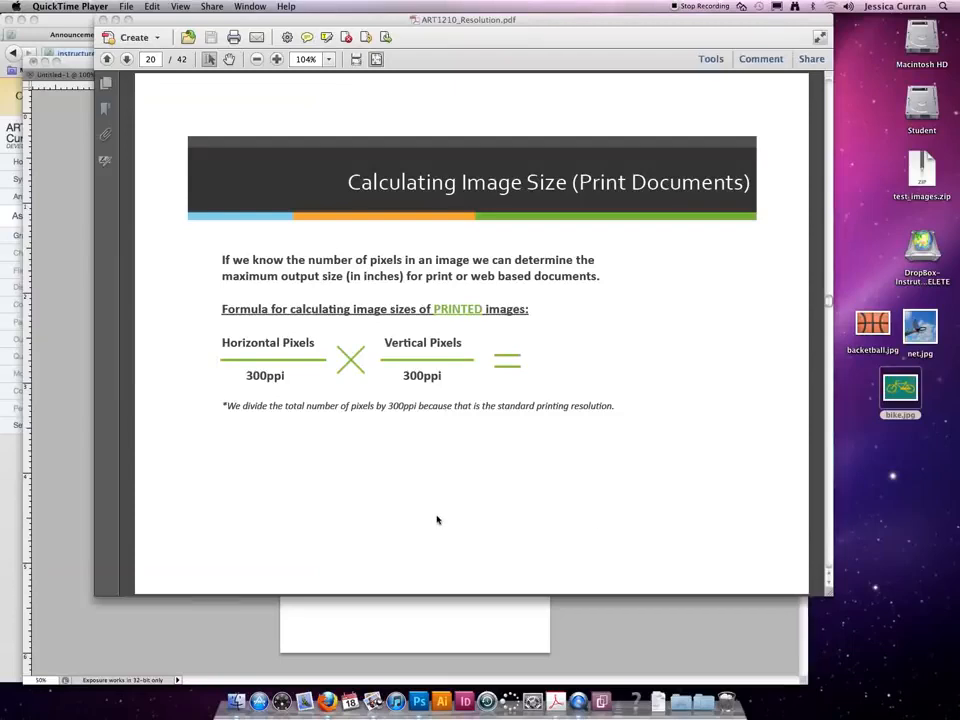
mouse_move(428, 476)
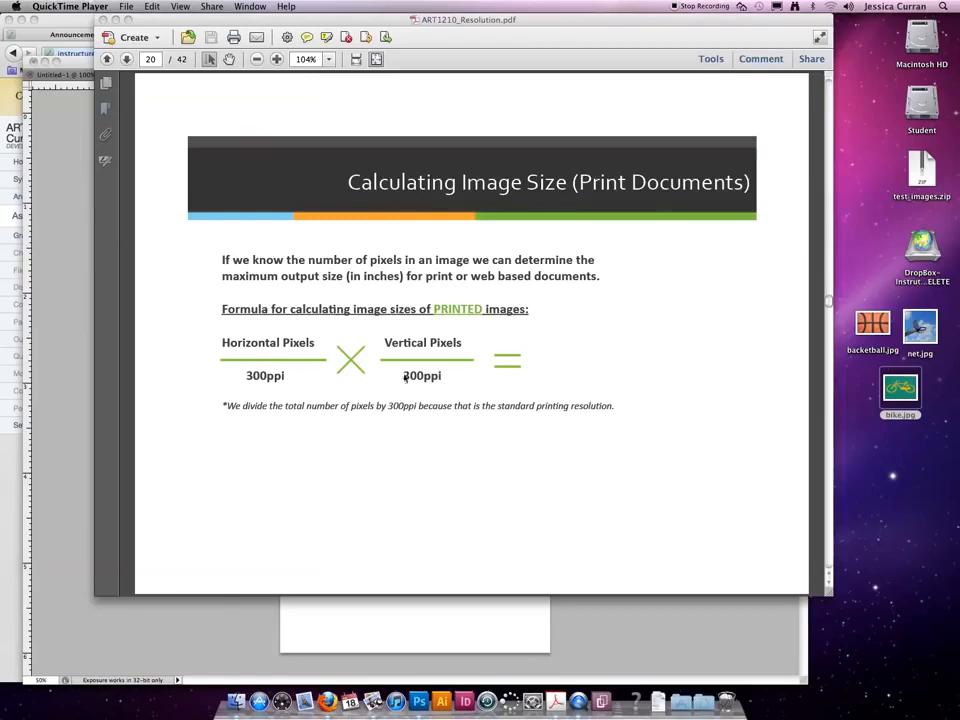
mouse_move(470, 344)
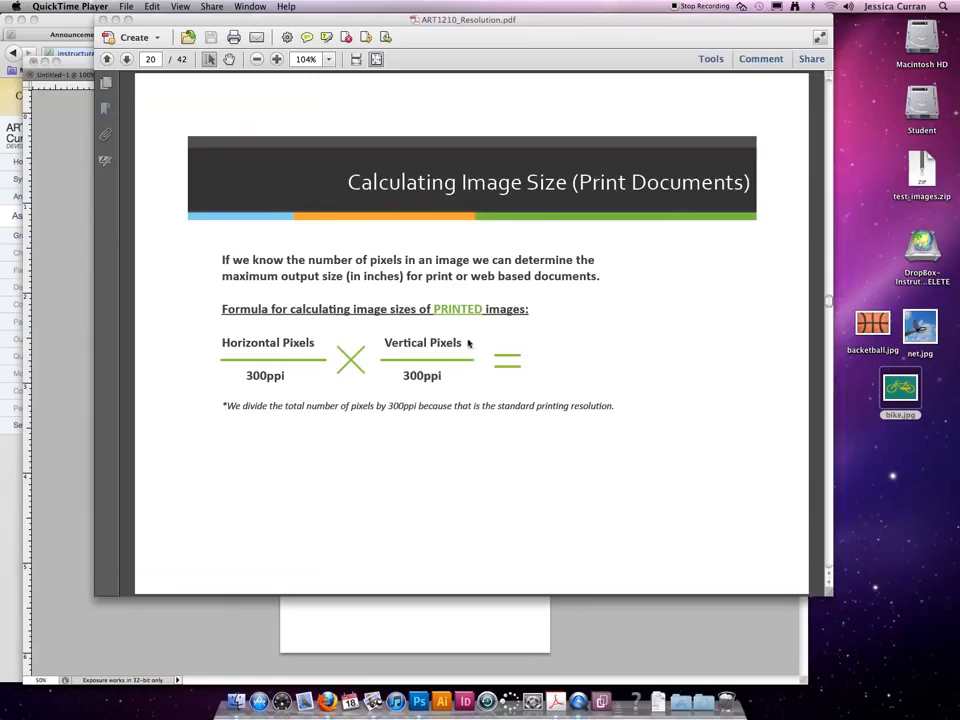
mouse_move(350, 404)
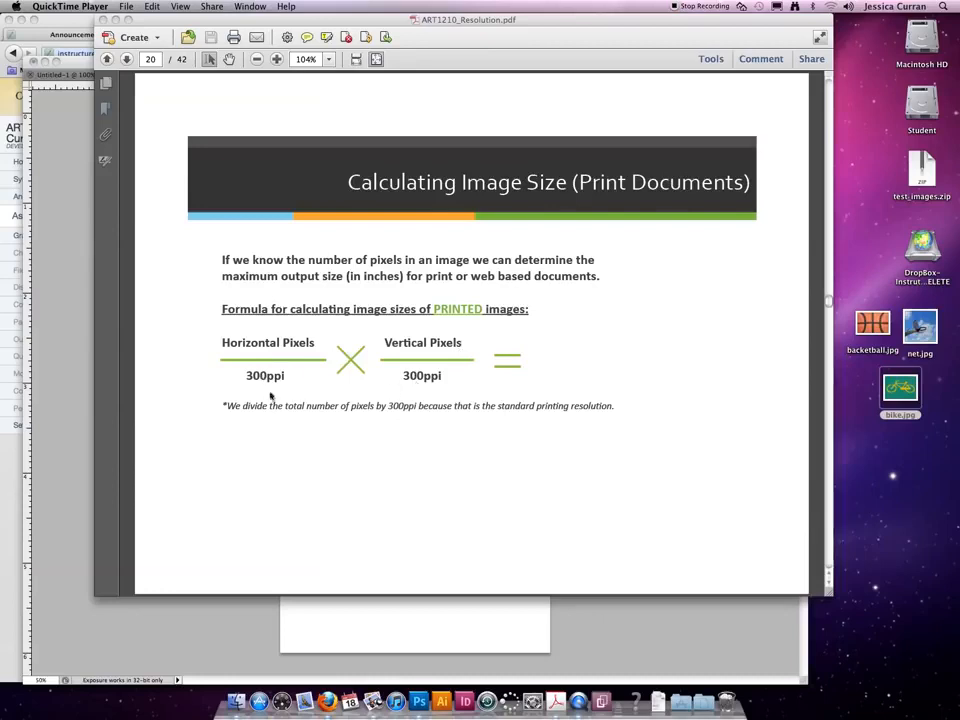
mouse_move(446, 388)
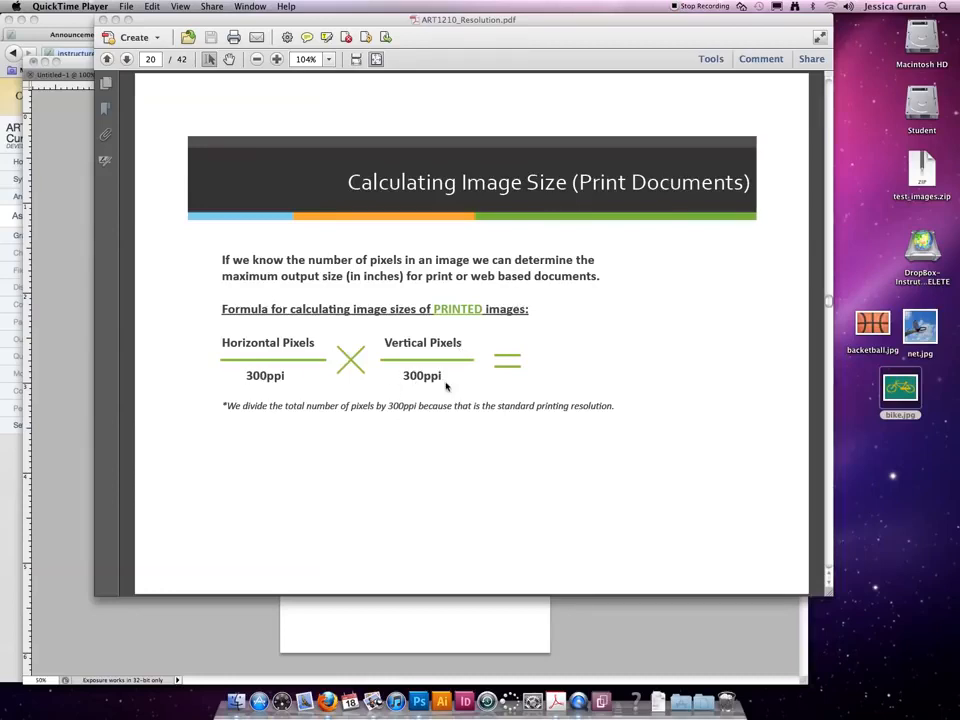
mouse_move(824, 460)
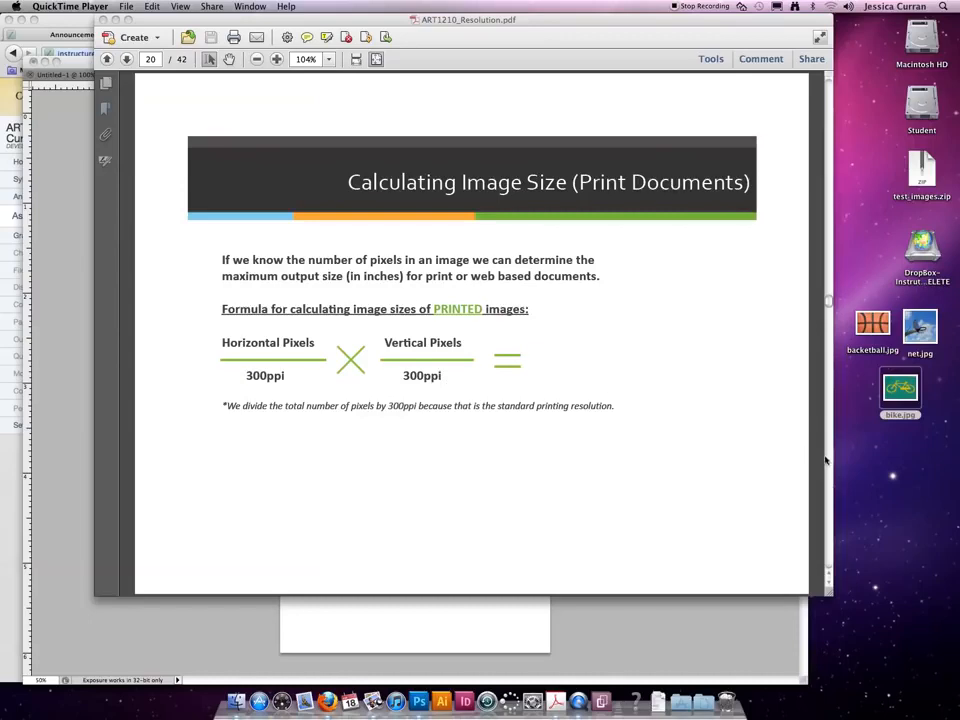
Step: Advance to practice problem 1 (9000 × 6000 px at 300ppi) and reveal its 30 × 20 in answer
click(126, 60)
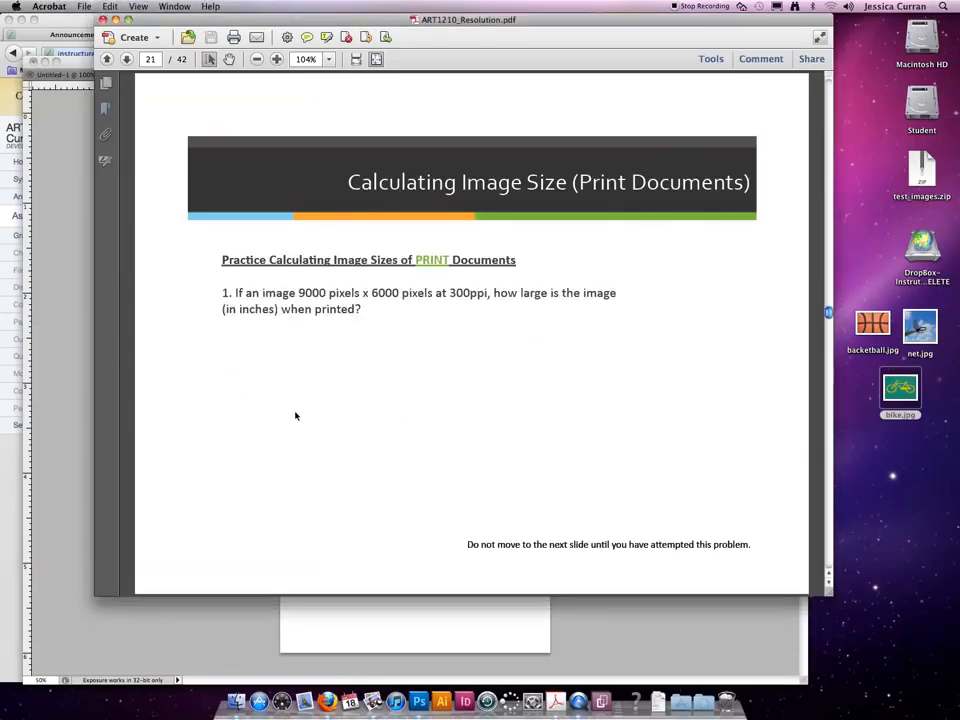
mouse_move(288, 414)
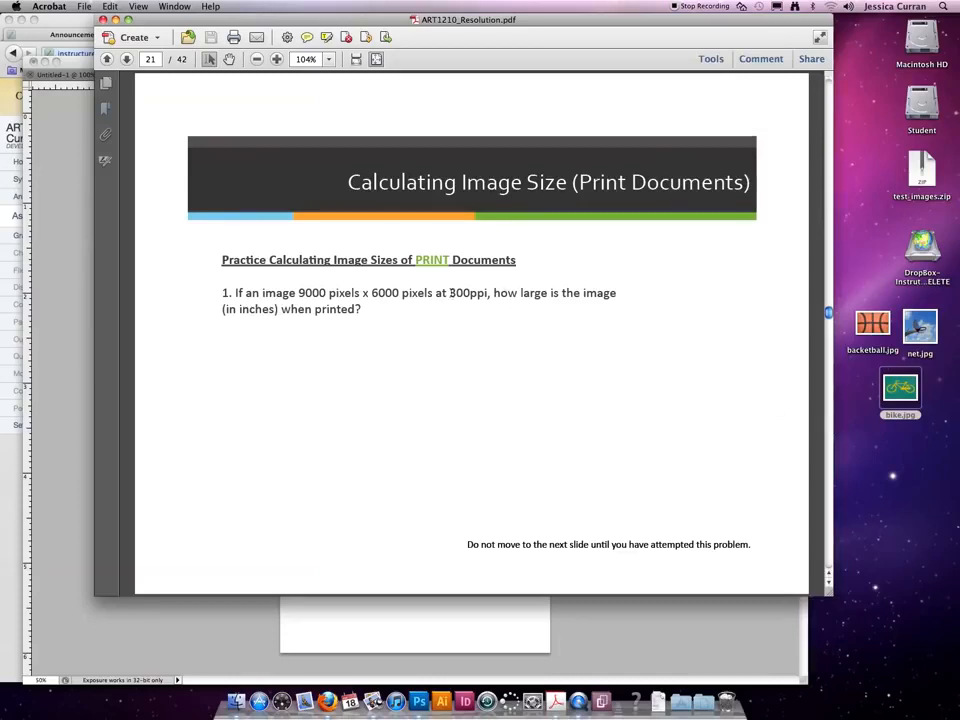
double_click(468, 292)
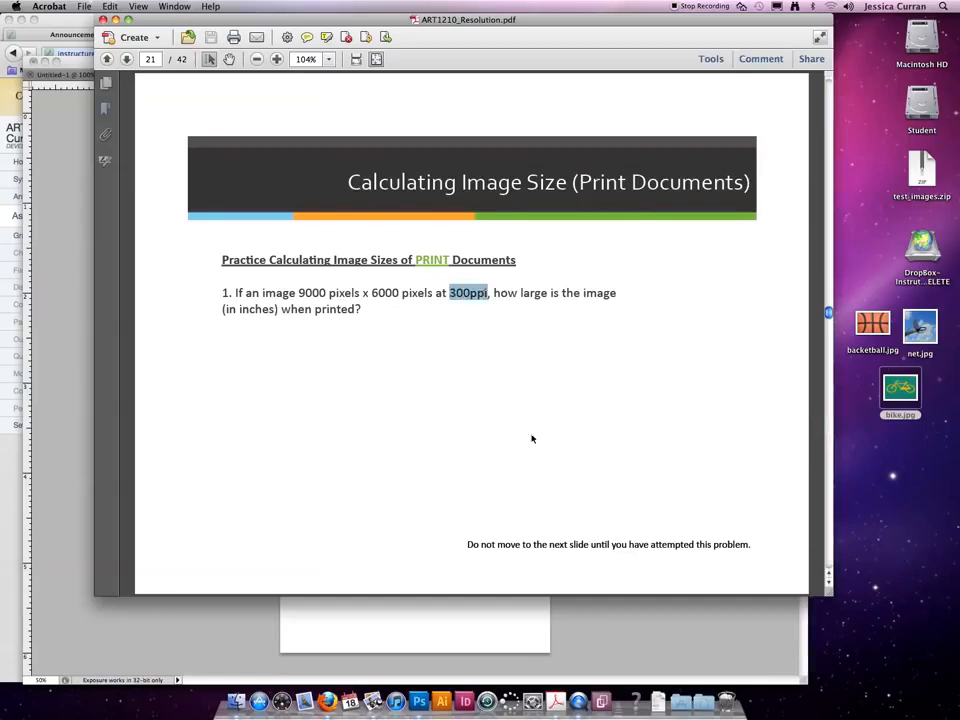
mouse_move(458, 316)
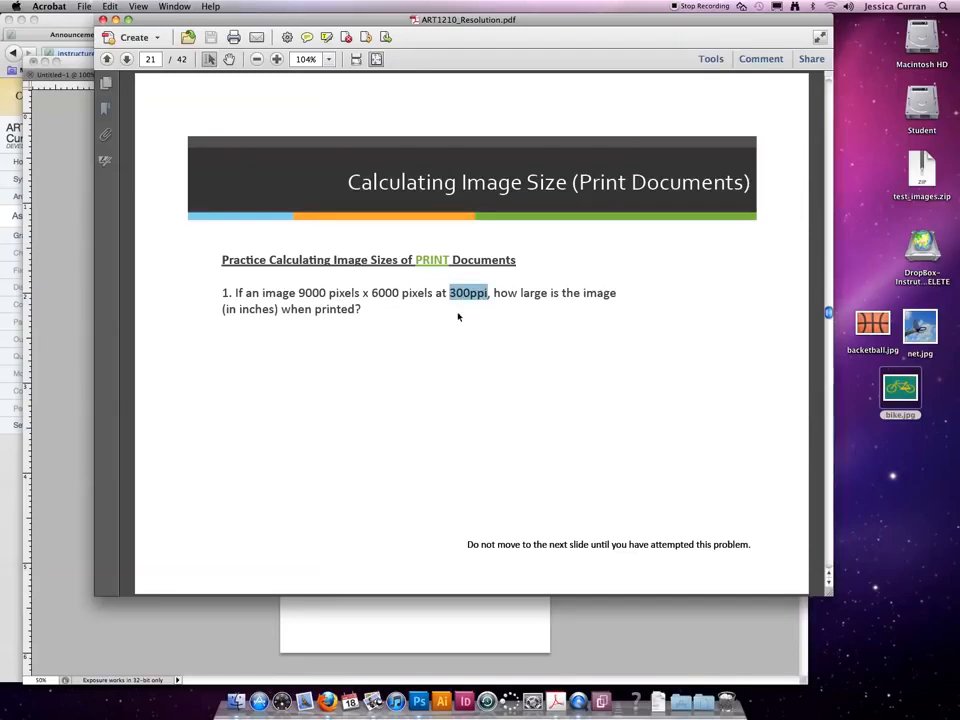
click(126, 60)
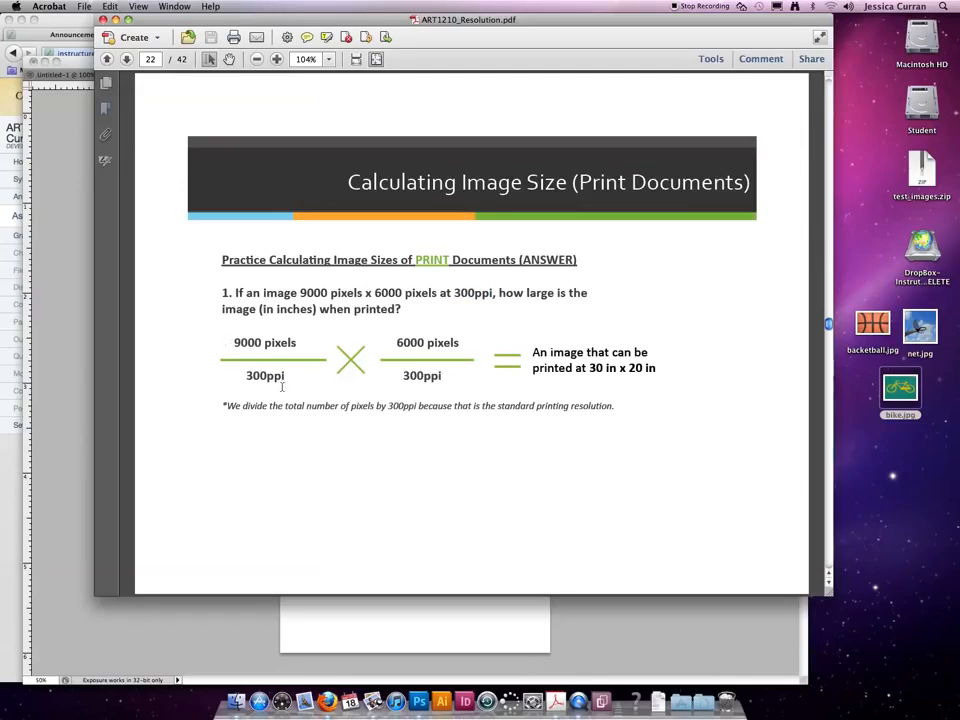
mouse_move(384, 342)
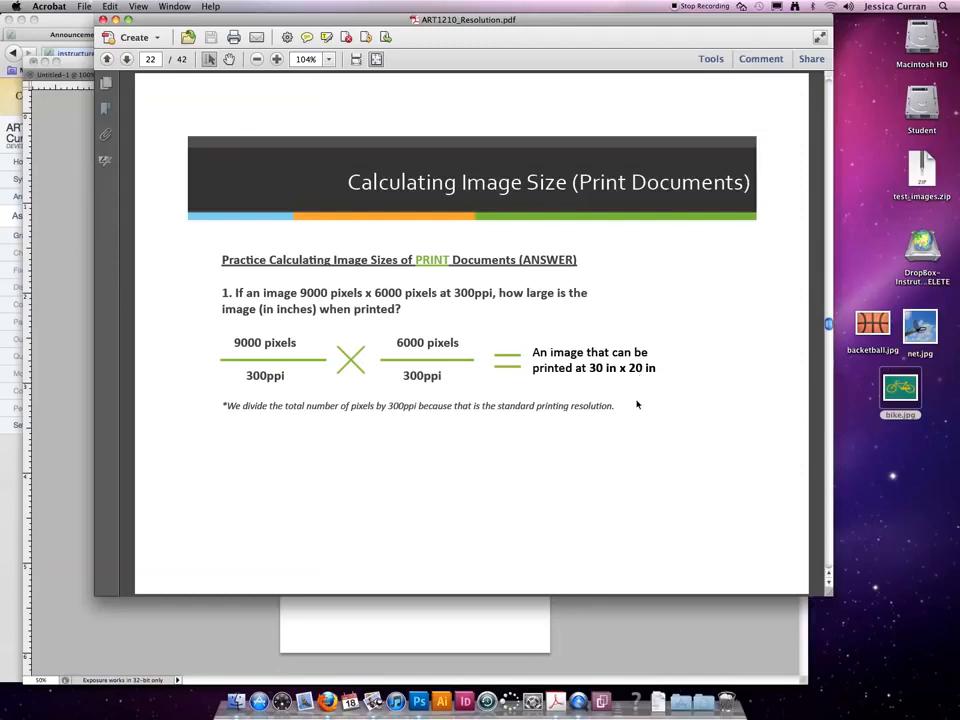
mouse_move(632, 396)
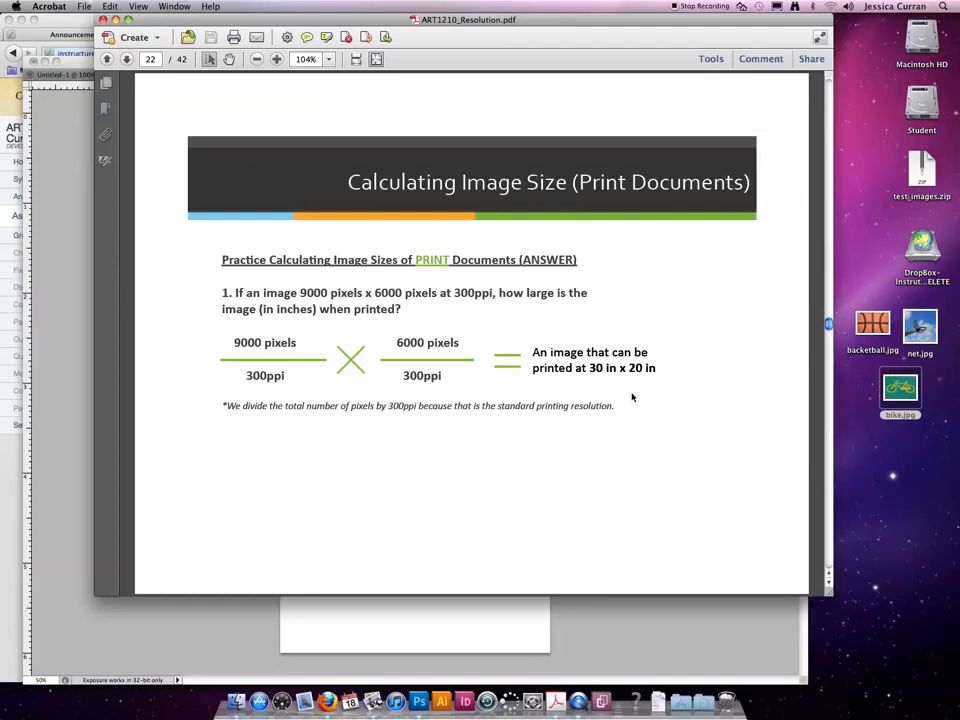
mouse_move(688, 464)
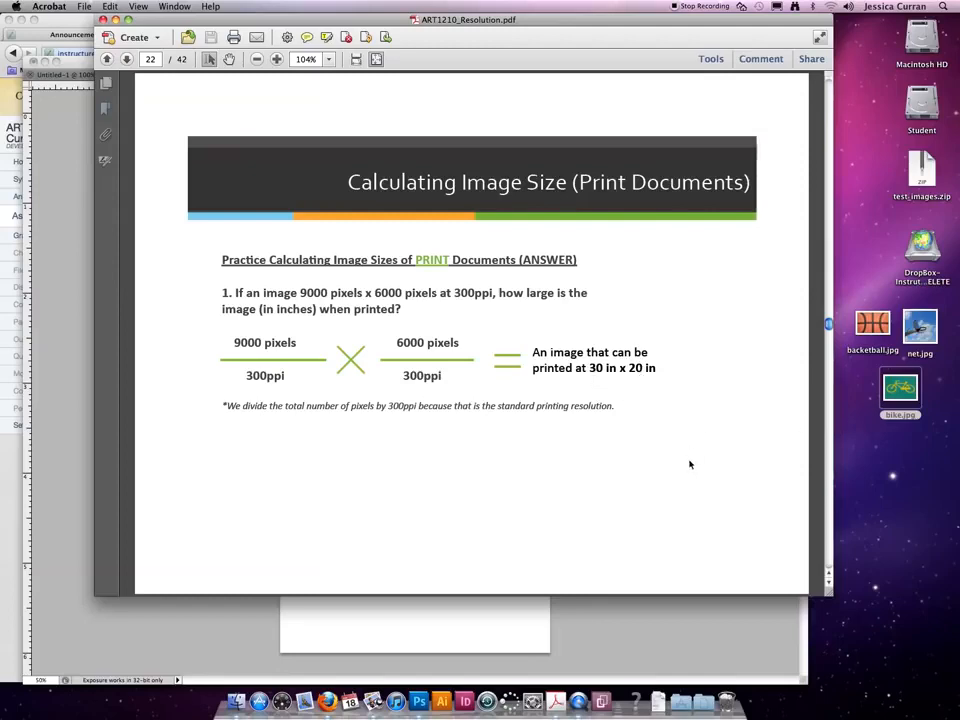
Step: Advance to practice problem 2 (1350 × 1950 px at 300ppi) and reveal its 4.5 × 6.5 in answer
click(126, 58)
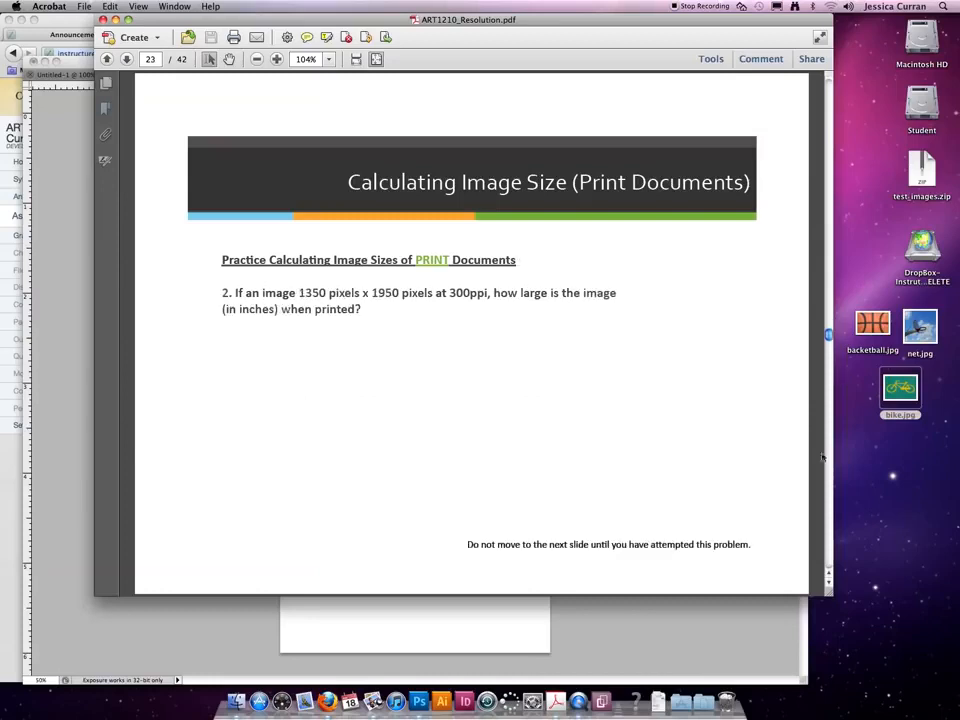
mouse_move(212, 380)
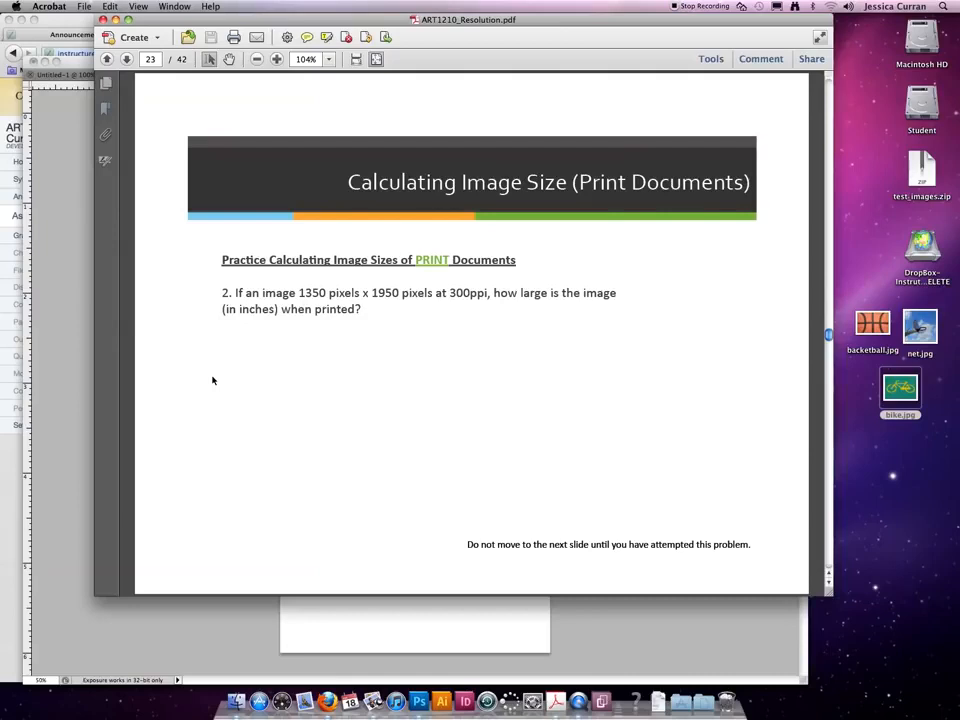
mouse_move(810, 480)
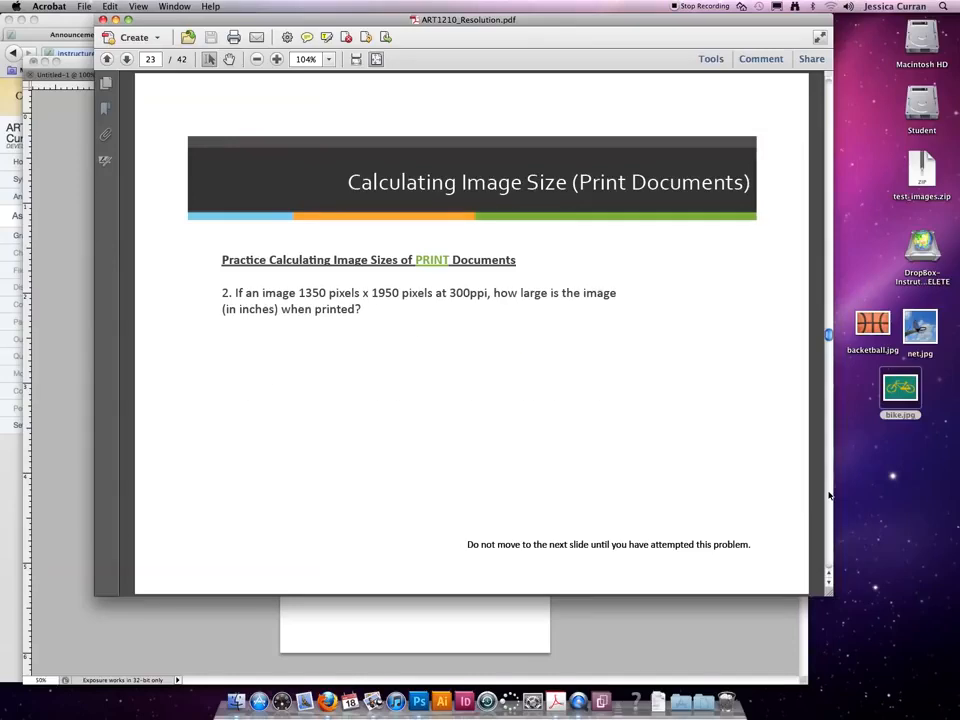
click(126, 60)
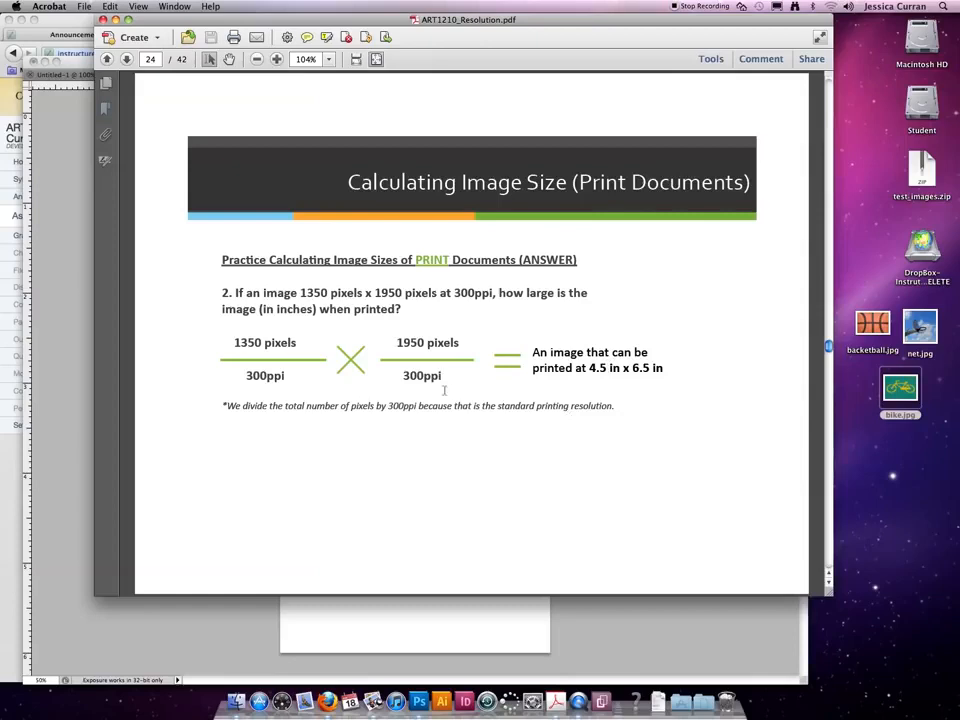
mouse_move(768, 404)
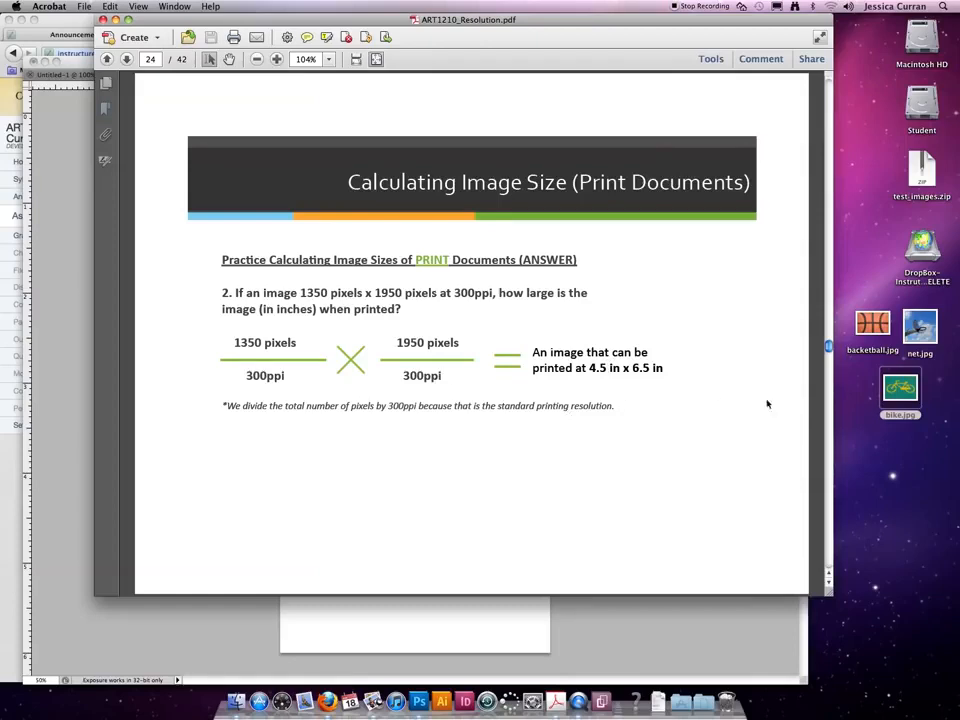
mouse_move(830, 472)
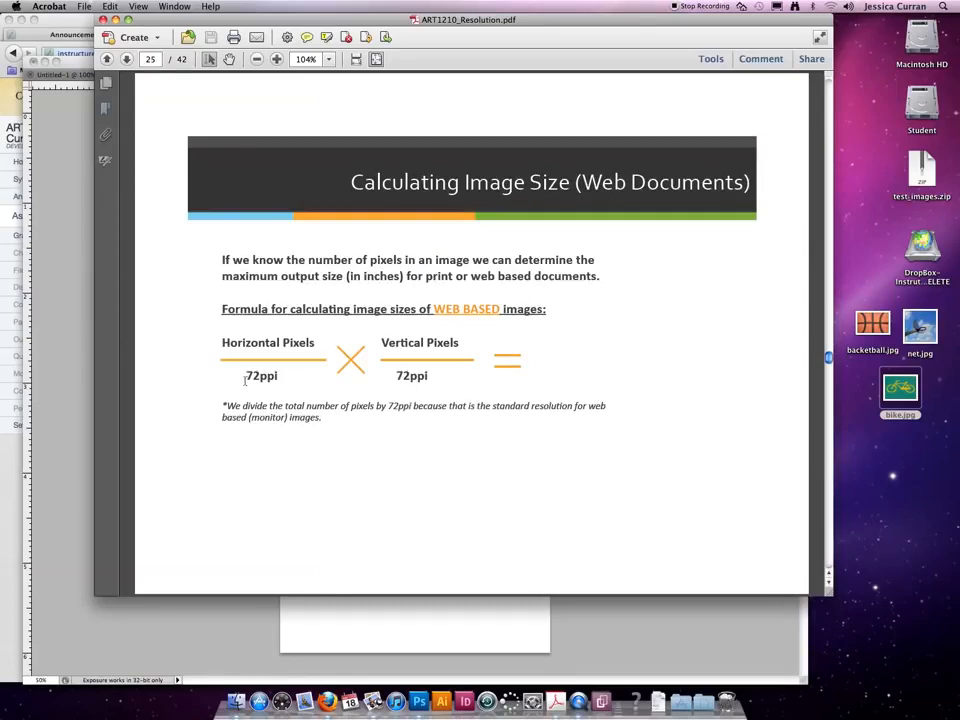
double_click(412, 376)
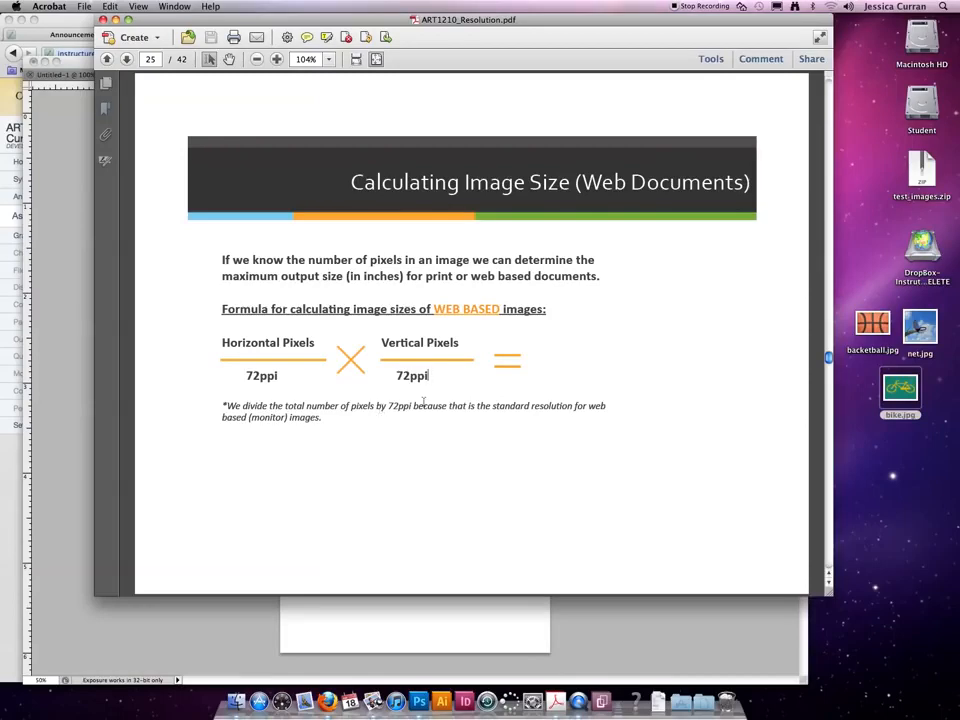
double_click(412, 376)
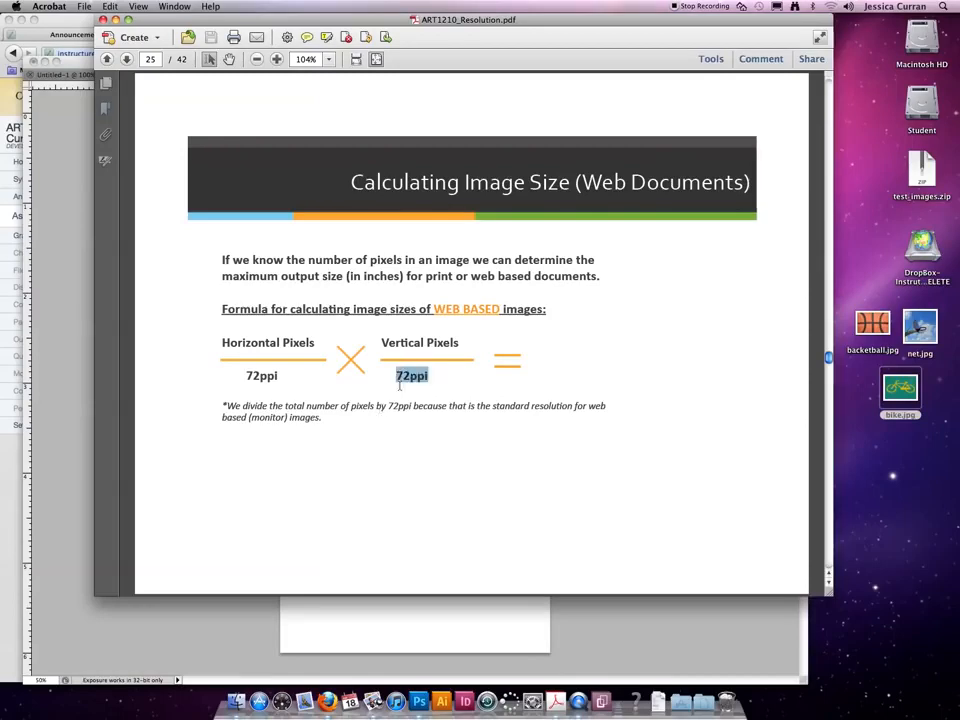
click(430, 376)
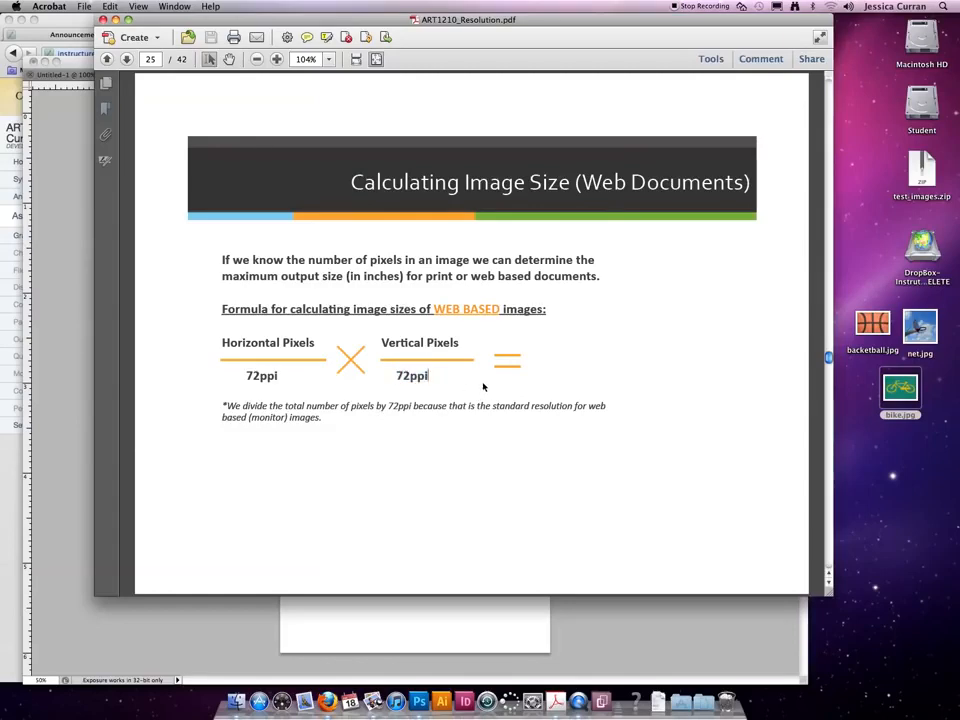
mouse_move(208, 304)
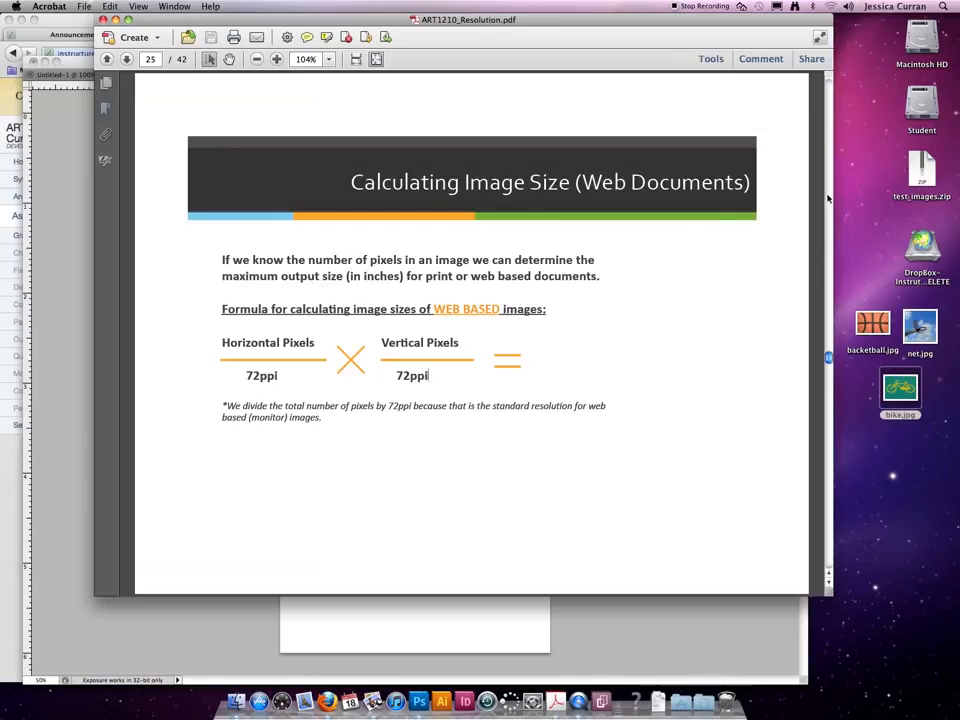
click(108, 60)
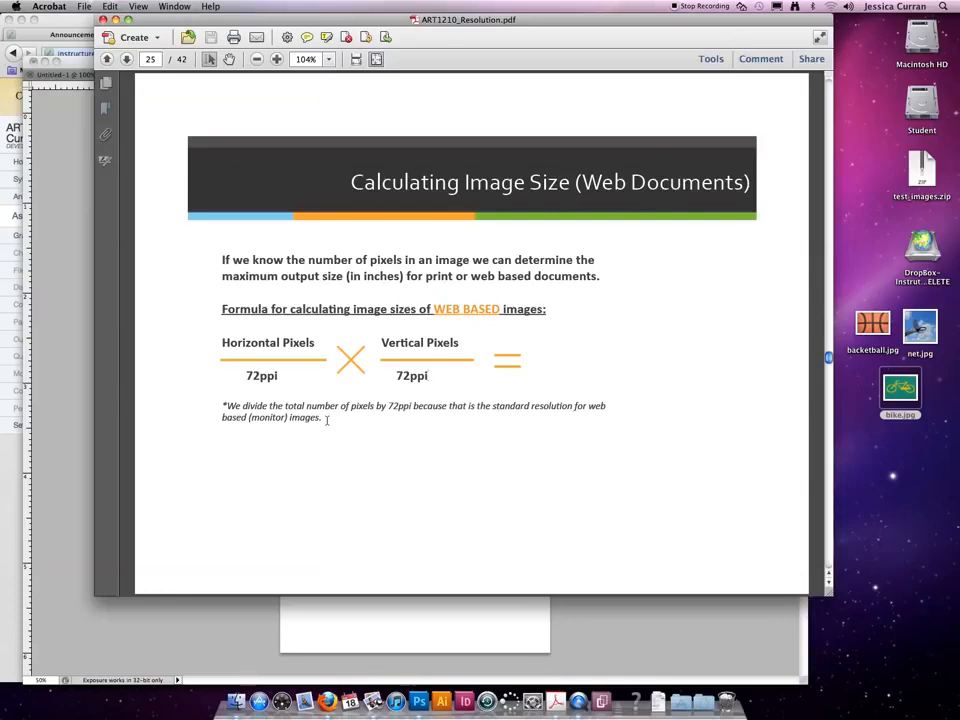
mouse_move(828, 482)
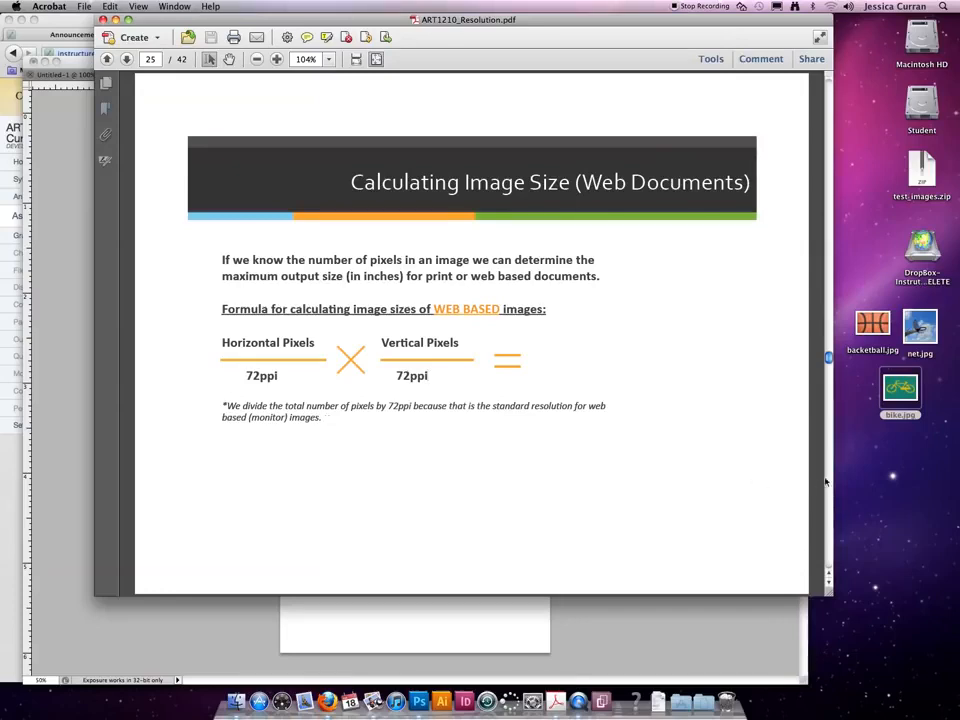
mouse_move(334, 500)
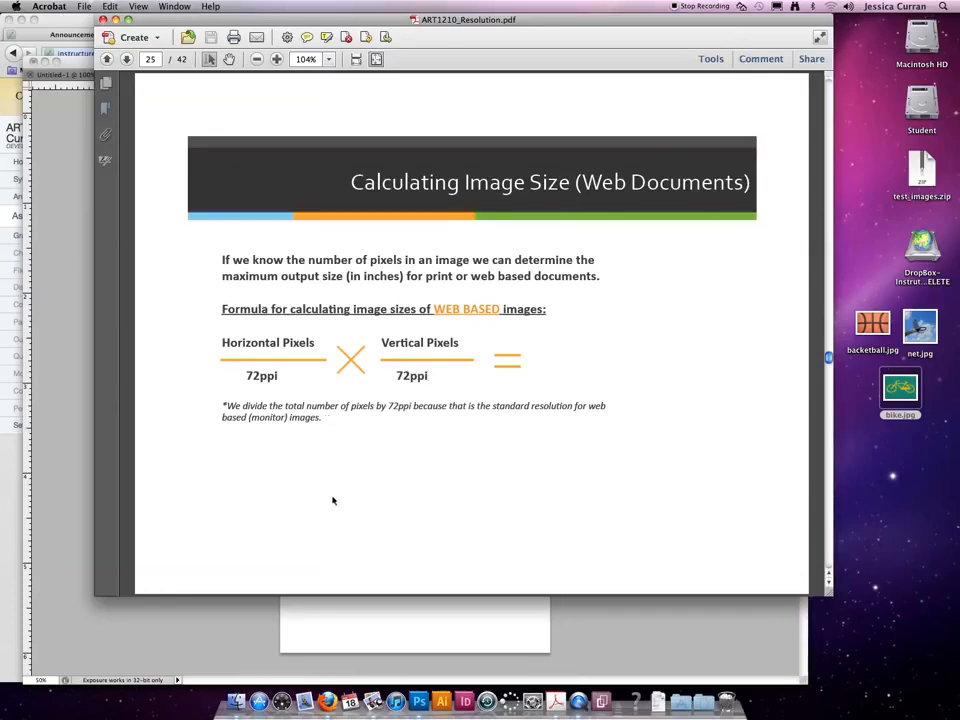
mouse_move(346, 348)
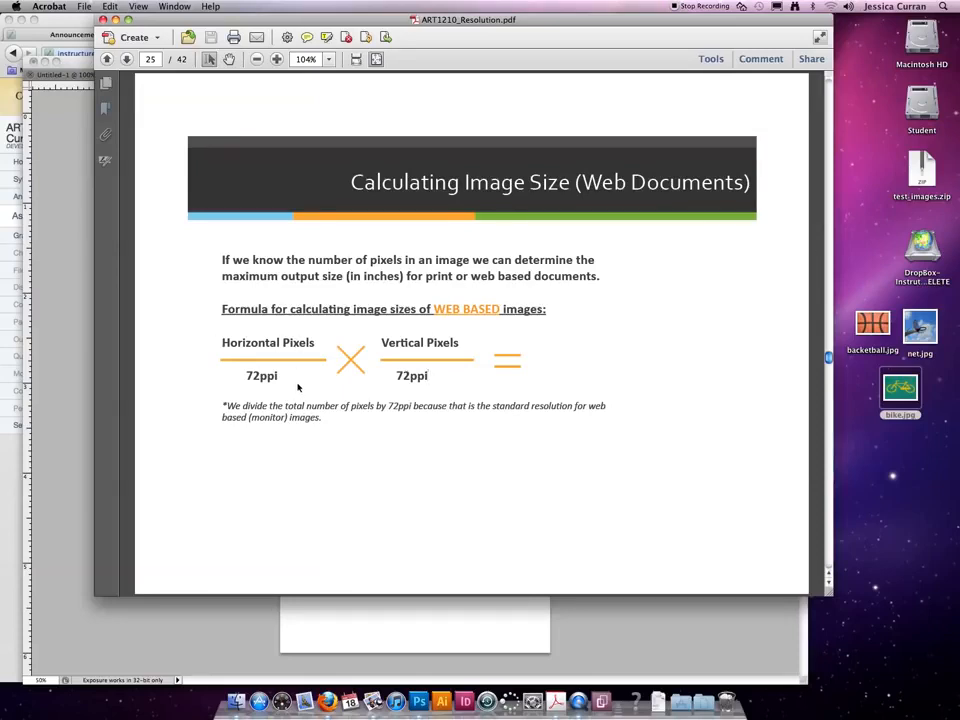
mouse_move(672, 416)
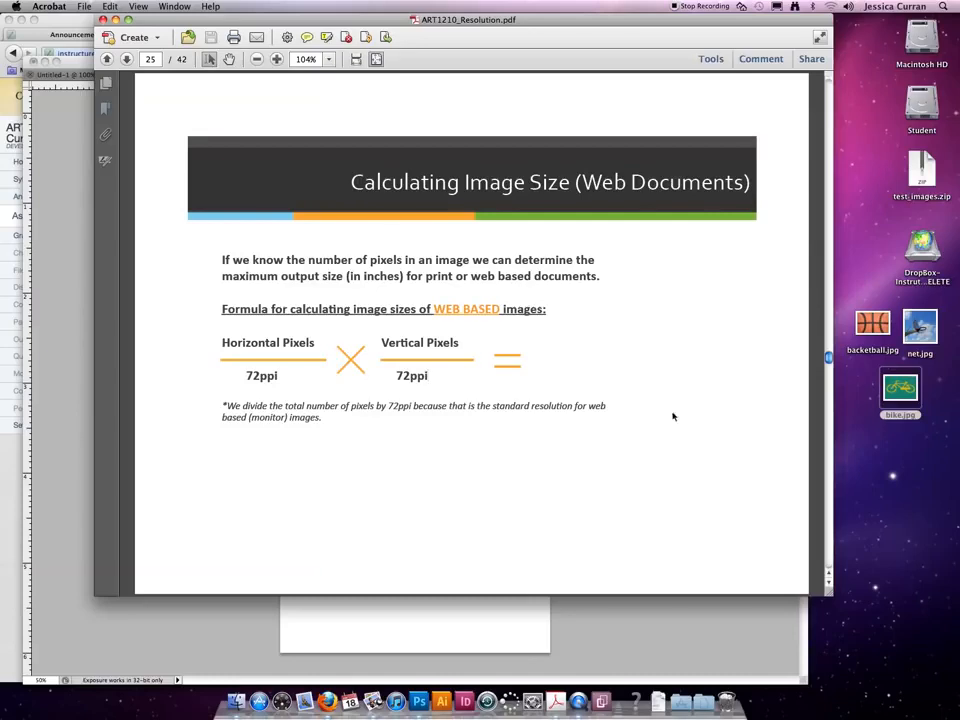
Step: Advance to the web practice problem (9000 × 6000 px at 72ppi) and its 125 × 83.33 in answer
click(126, 60)
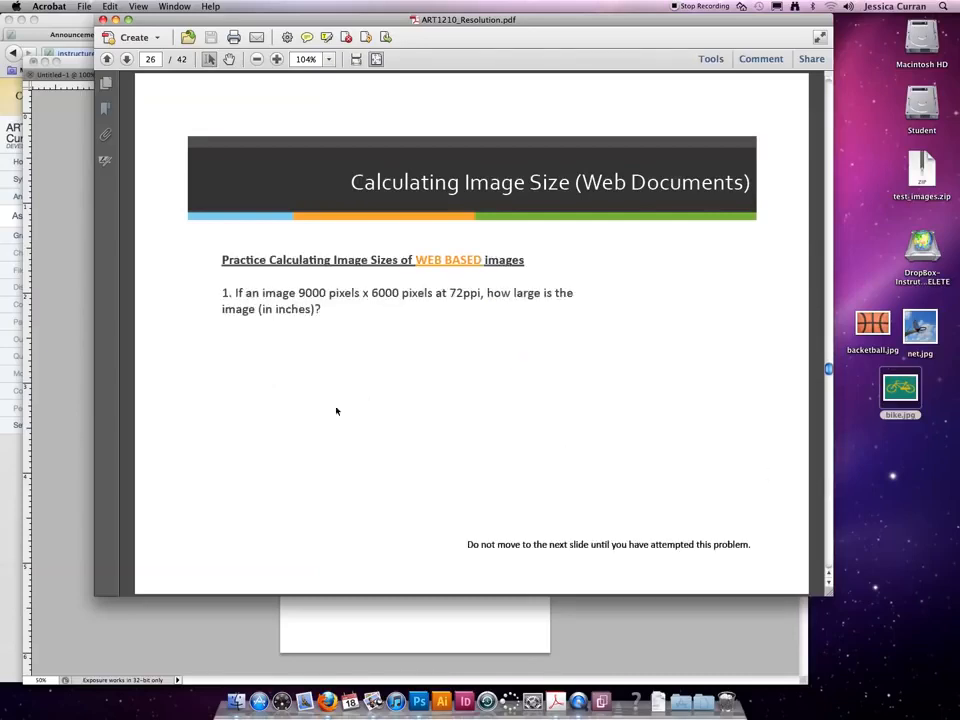
mouse_move(388, 352)
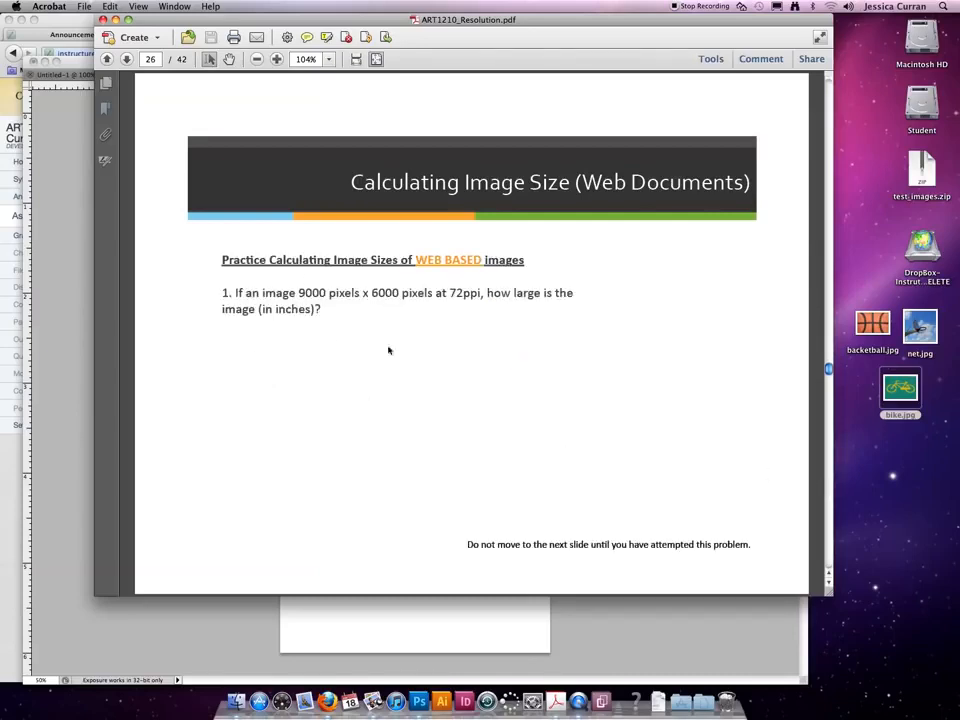
mouse_move(344, 316)
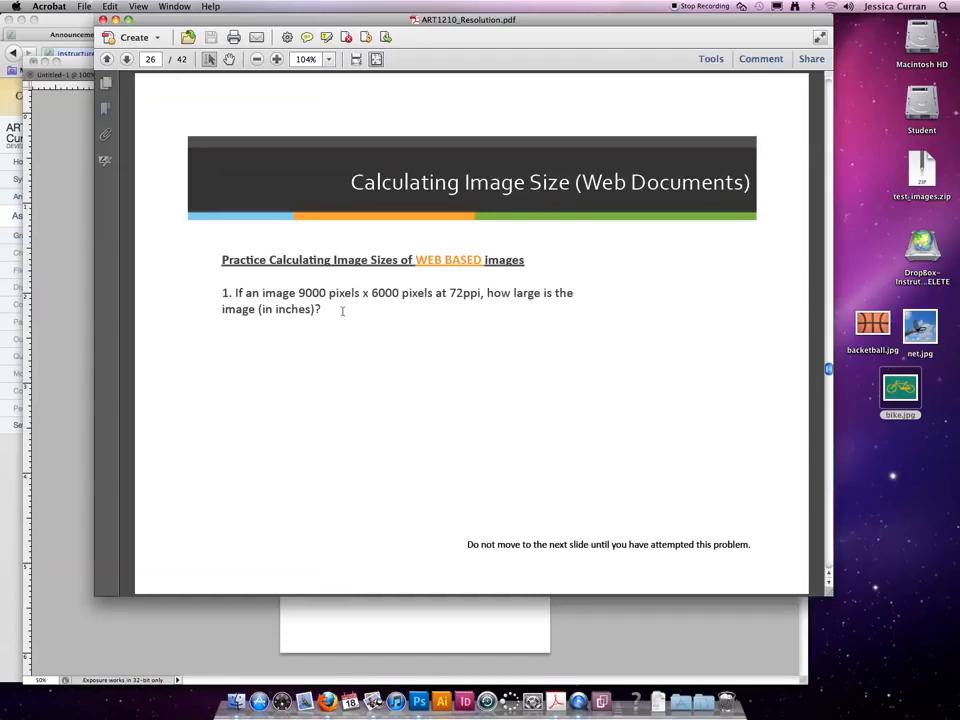
mouse_move(880, 464)
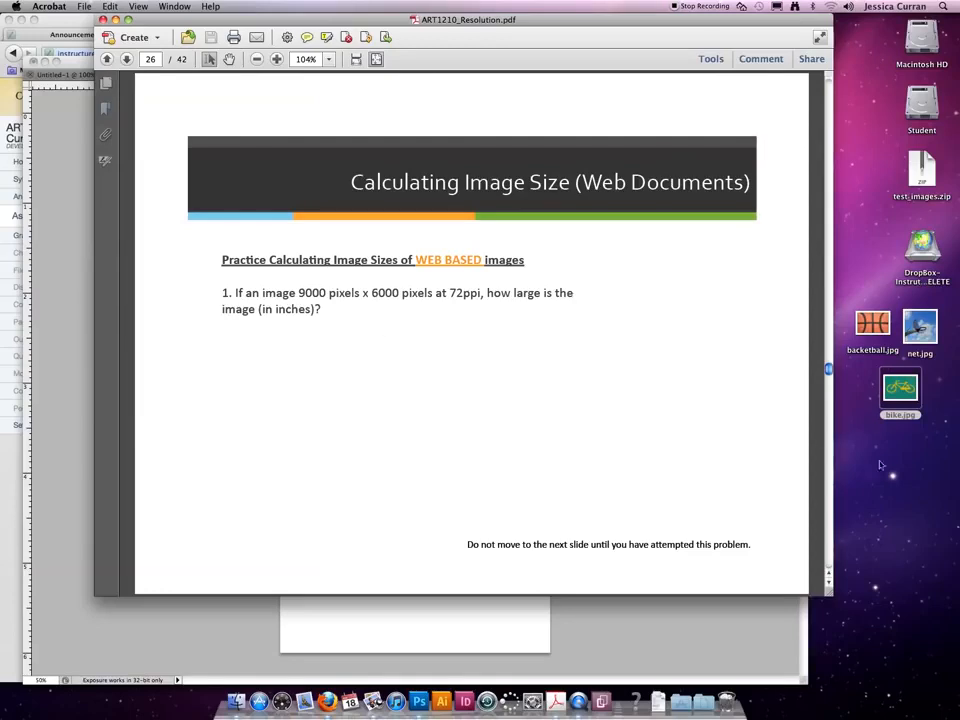
click(128, 60)
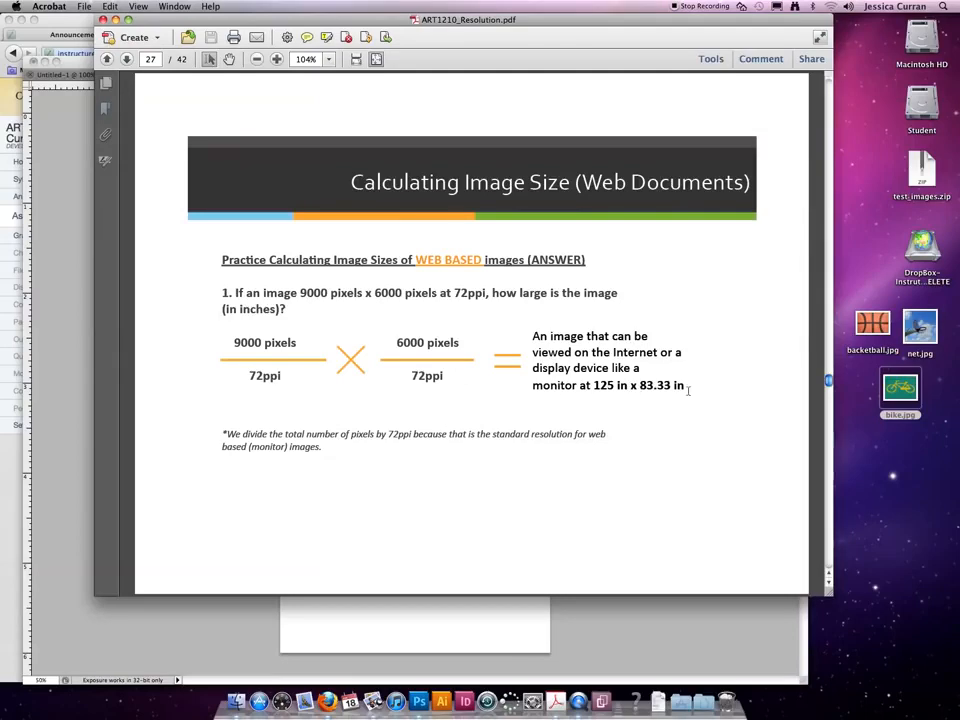
mouse_move(684, 428)
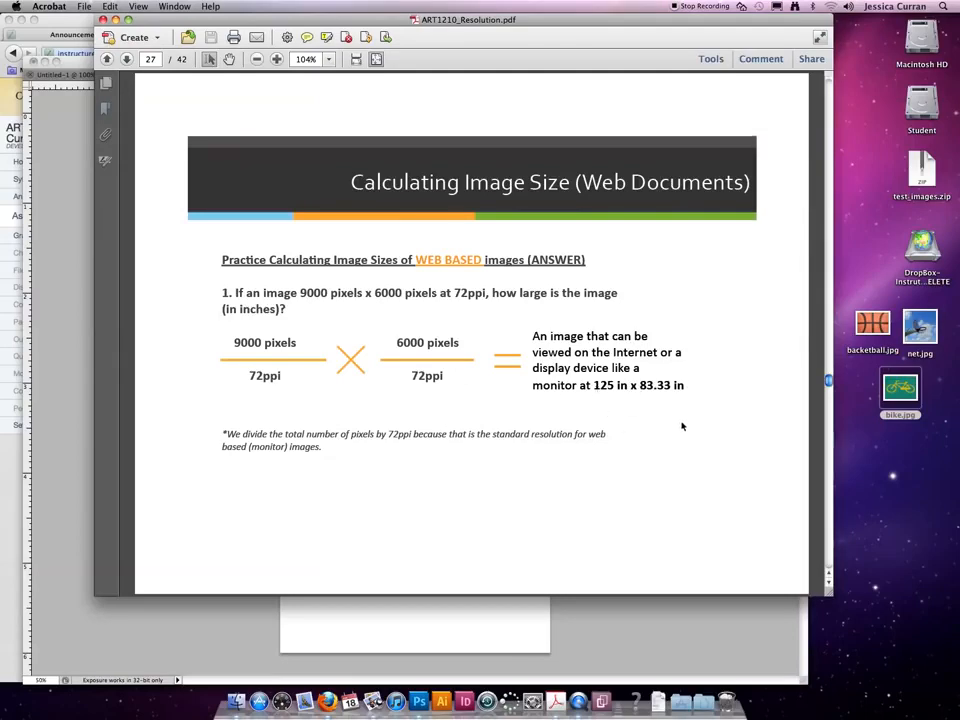
mouse_move(828, 474)
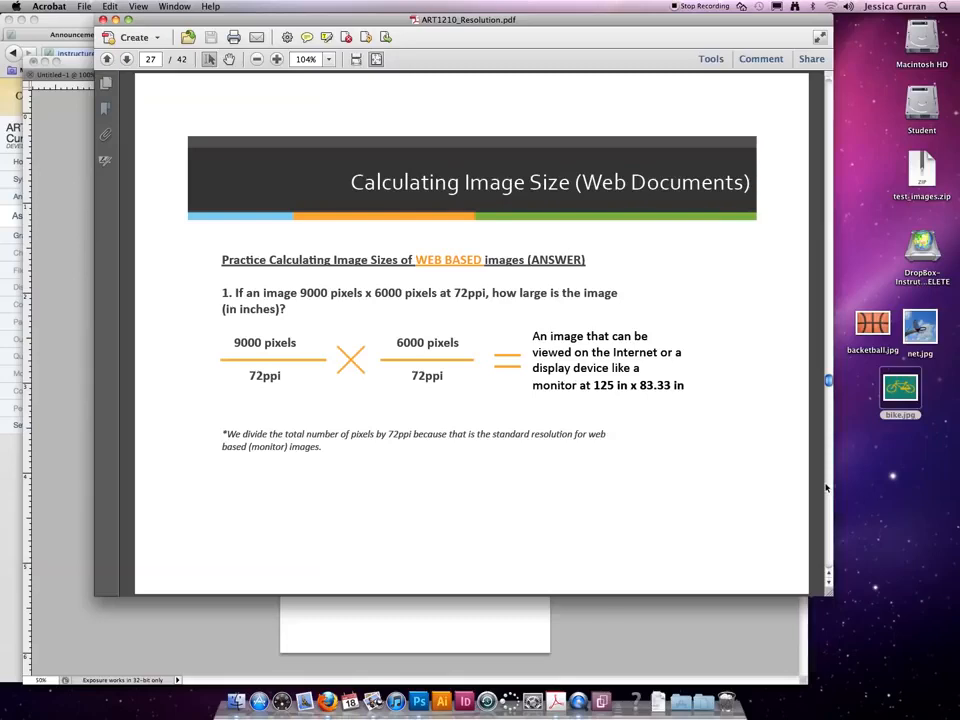
Step: Advance to web problem 2 (1350 × 1950 px at 72ppi) and its answer slide, revisiting the question once
click(128, 60)
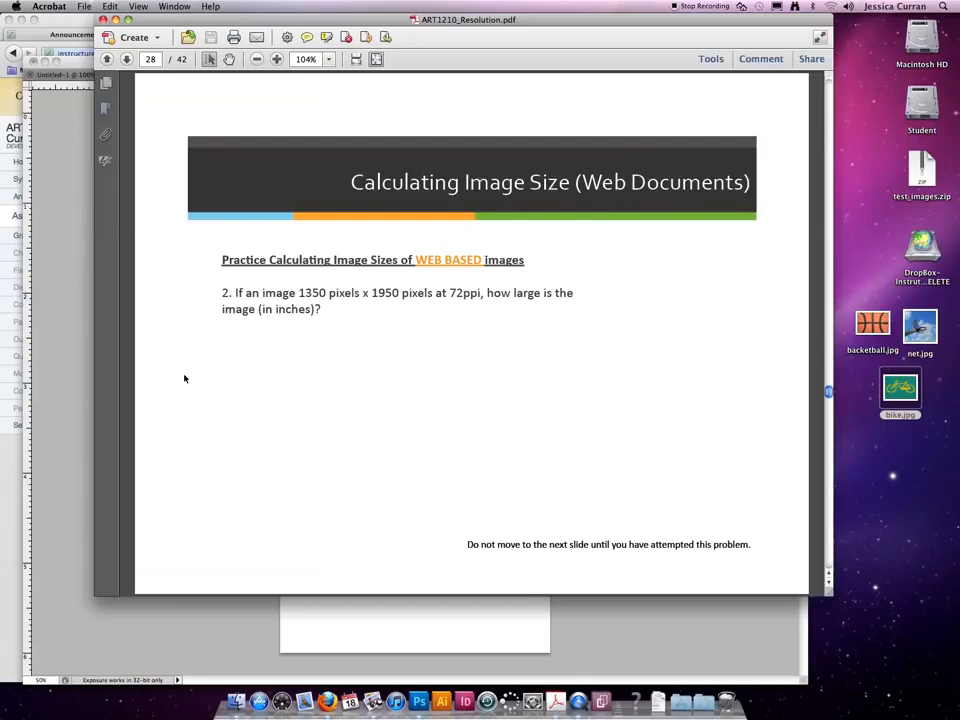
click(126, 58)
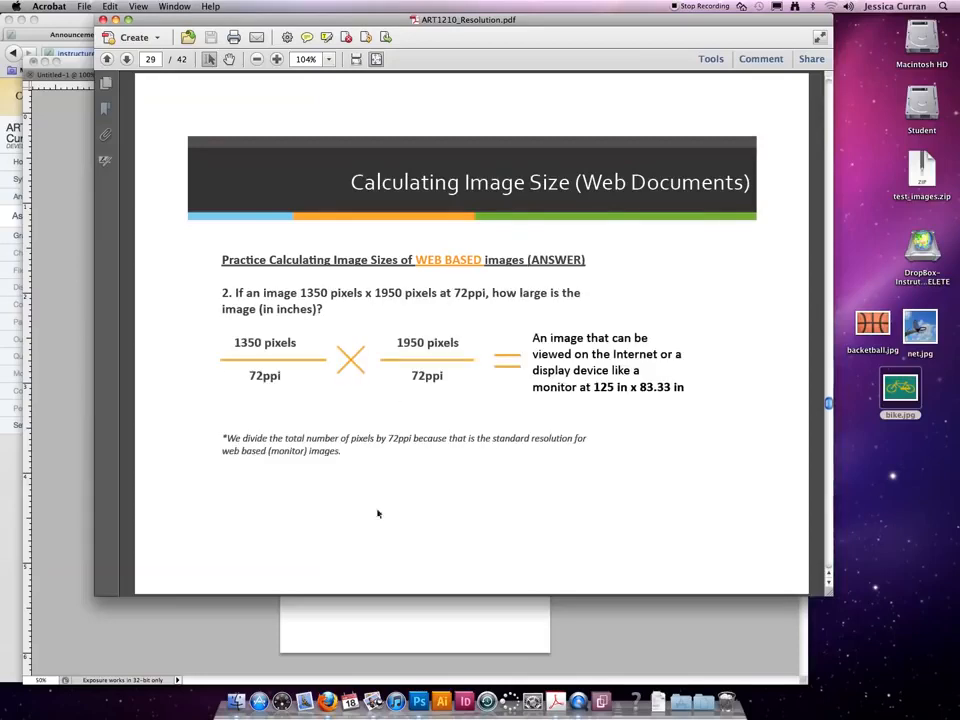
mouse_move(352, 524)
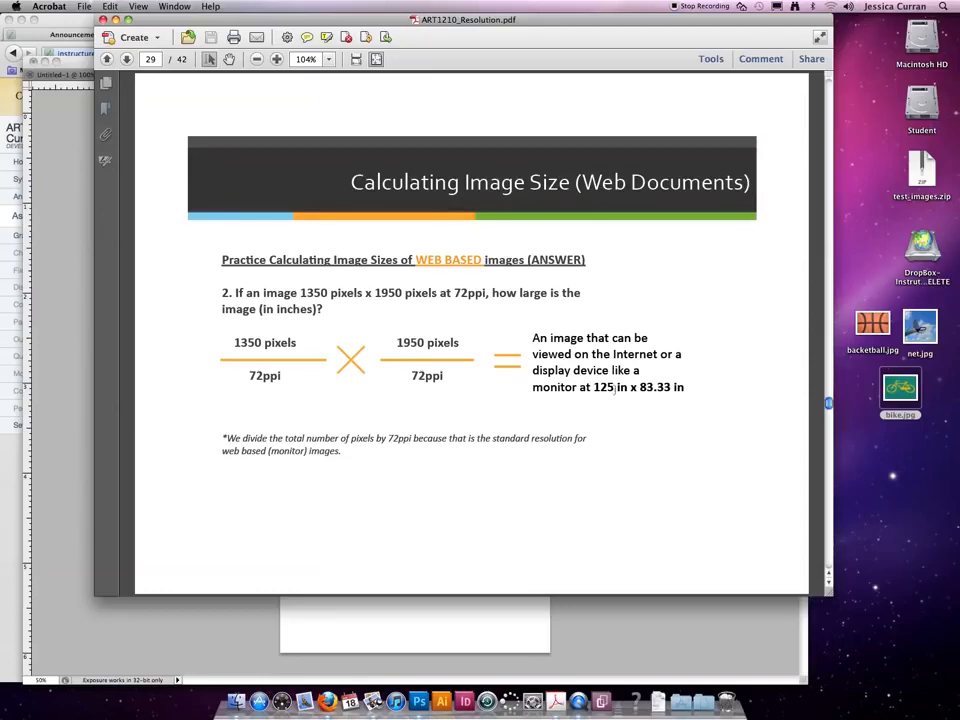
click(108, 60)
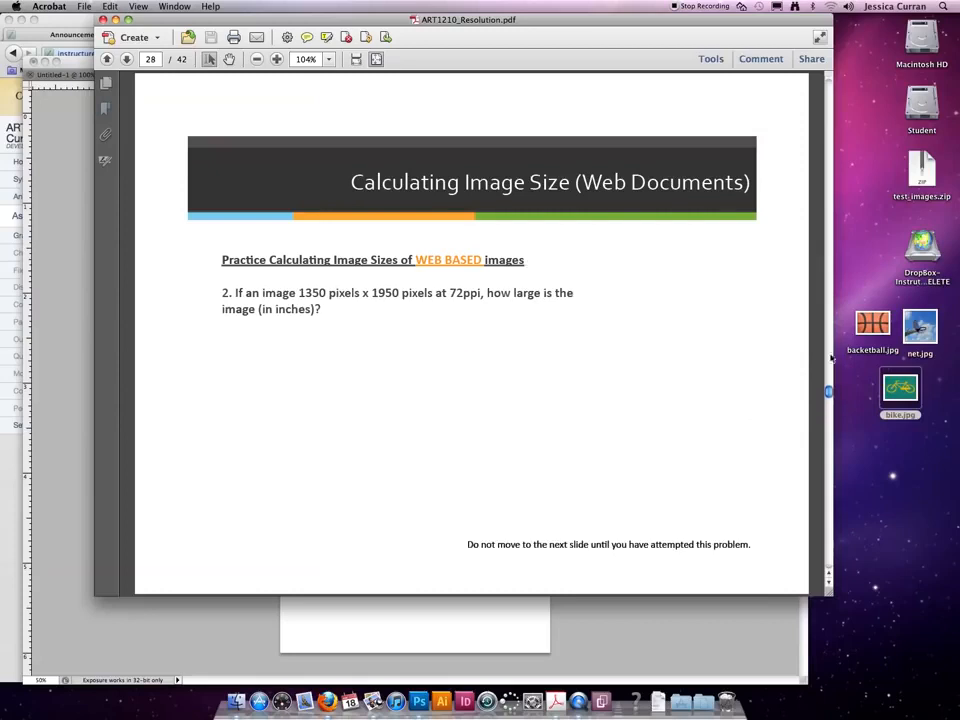
click(126, 60)
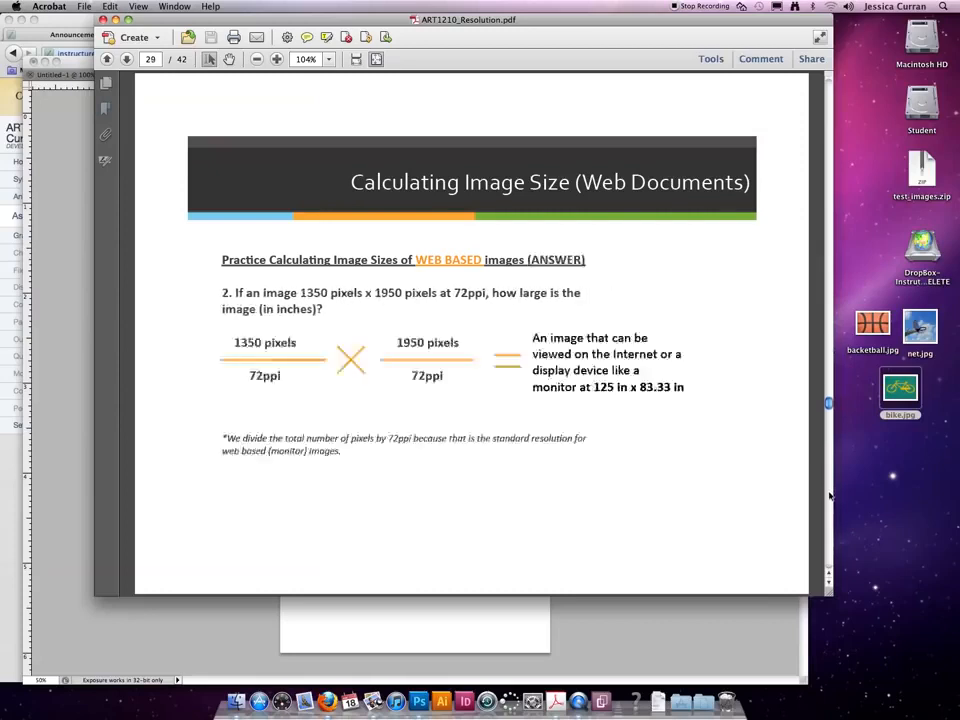
mouse_move(564, 410)
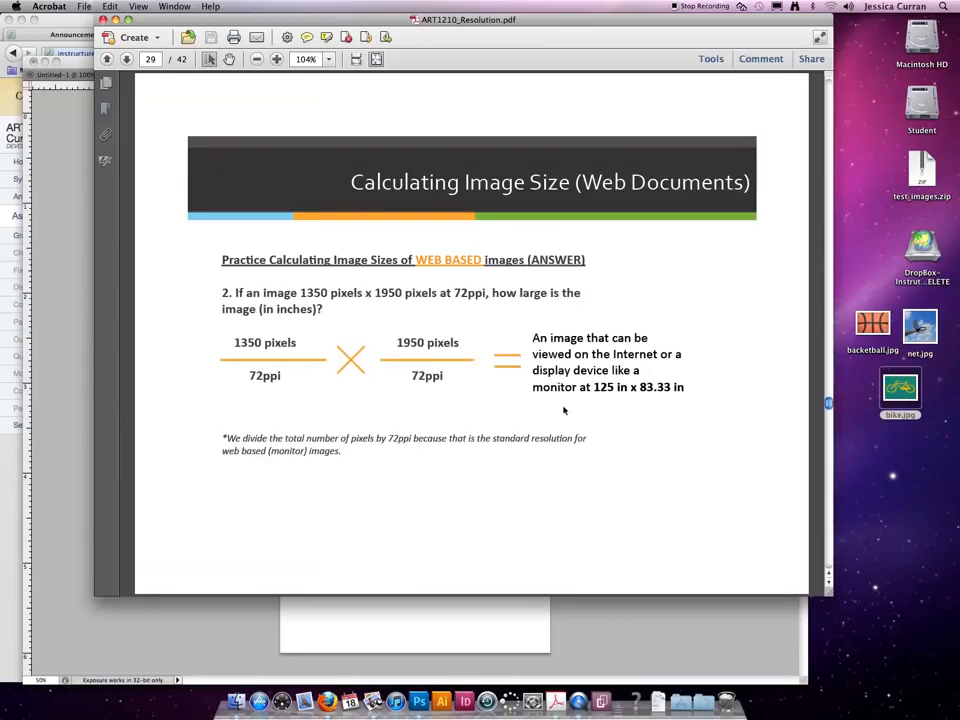
mouse_move(180, 406)
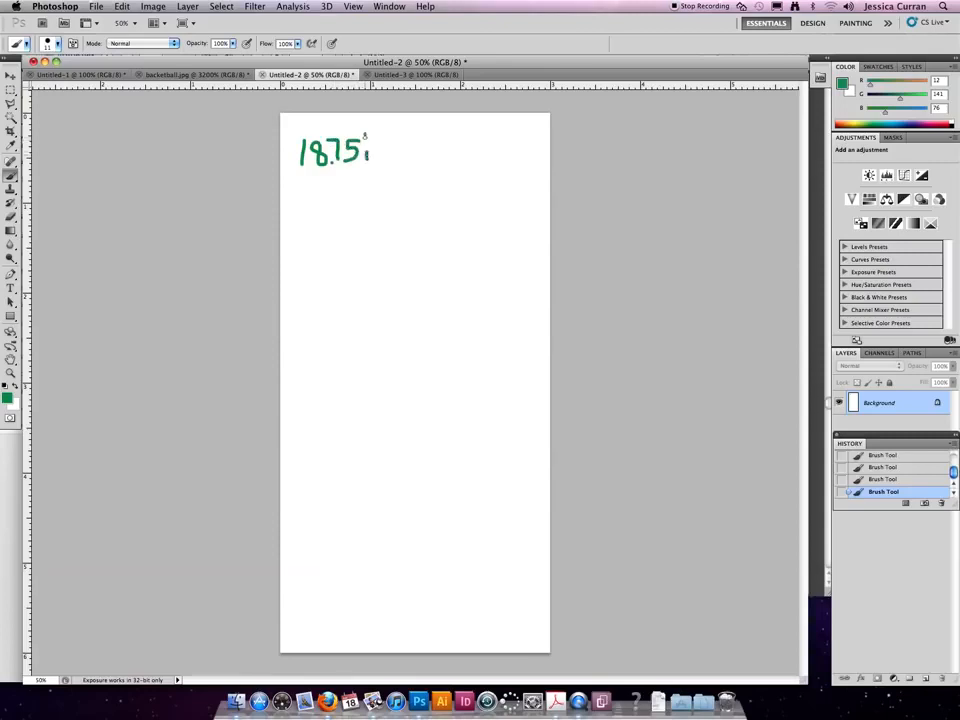
Step: Finish handwriting the width '18.75 in' on the Photoshop canvas with the Brush tool
drag(370, 150, 410, 156)
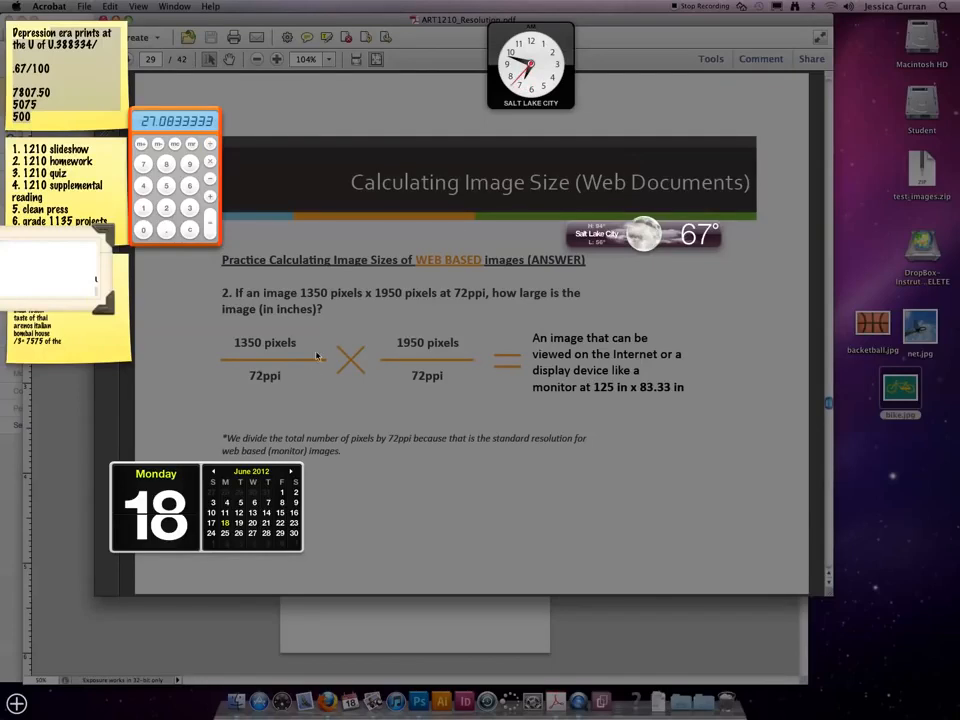
mouse_move(380, 418)
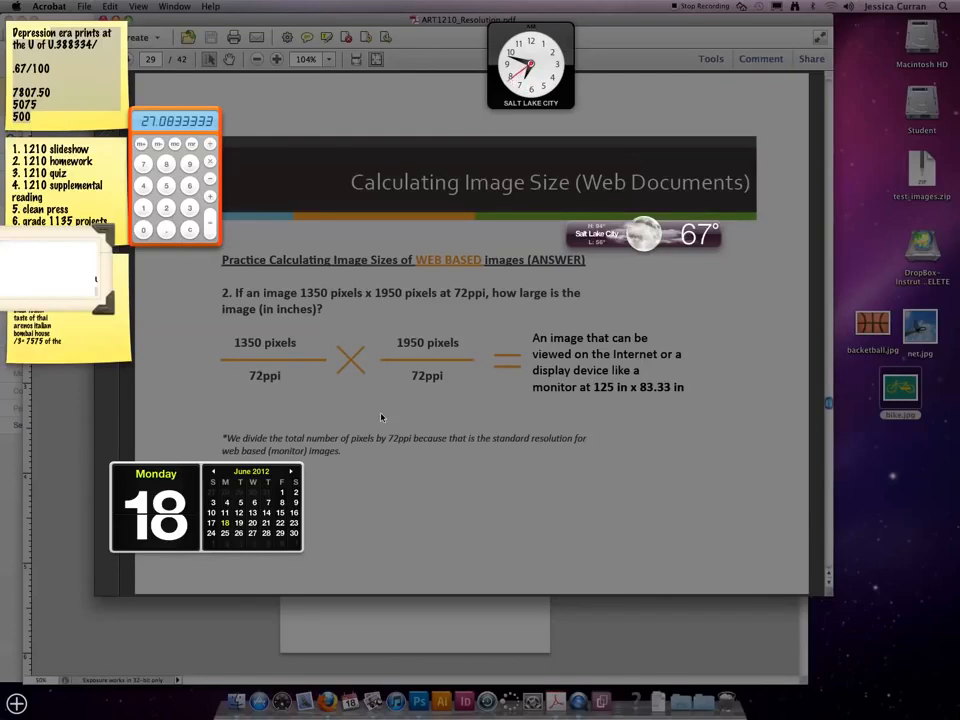
Step: Dismiss the calculator and handwrite 'x 27.08 in' after the width on the canvas
click(418, 700)
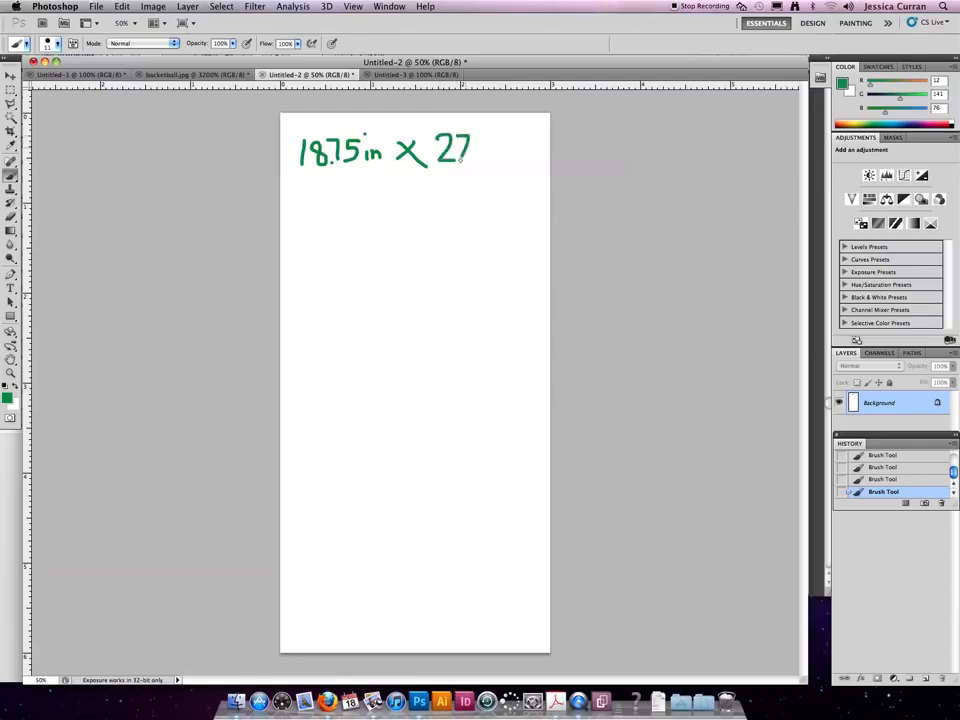
click(486, 150)
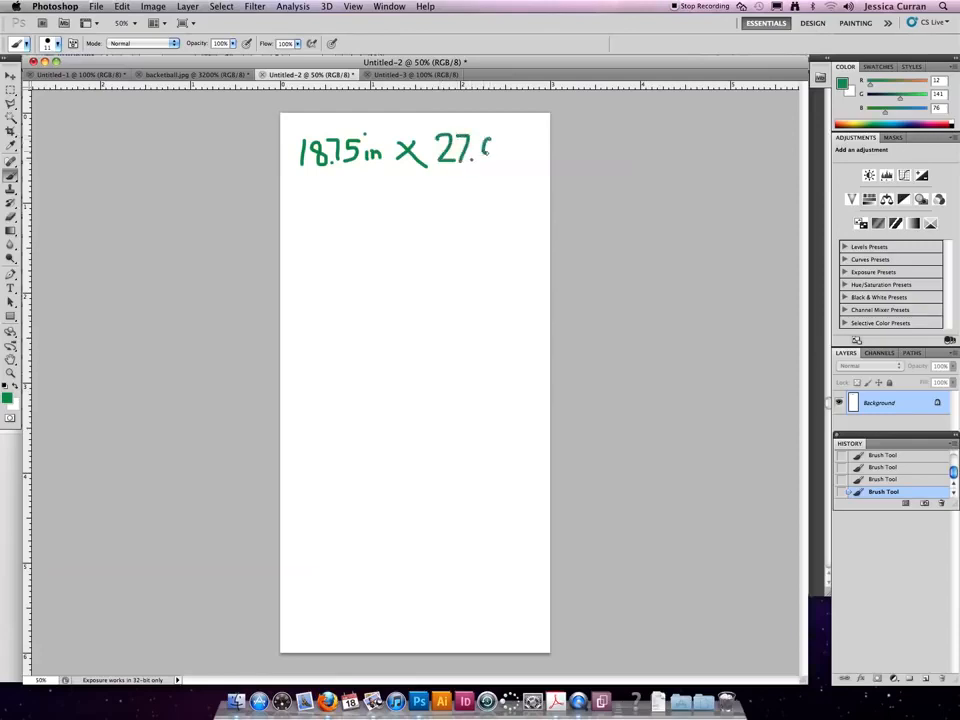
click(504, 148)
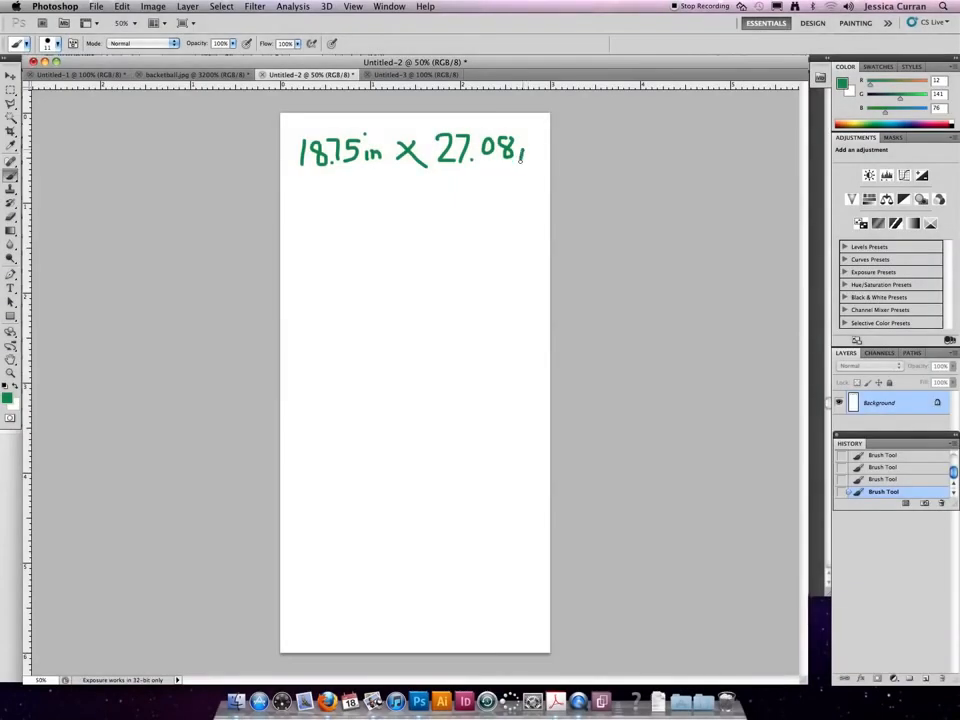
drag(520, 150, 536, 152)
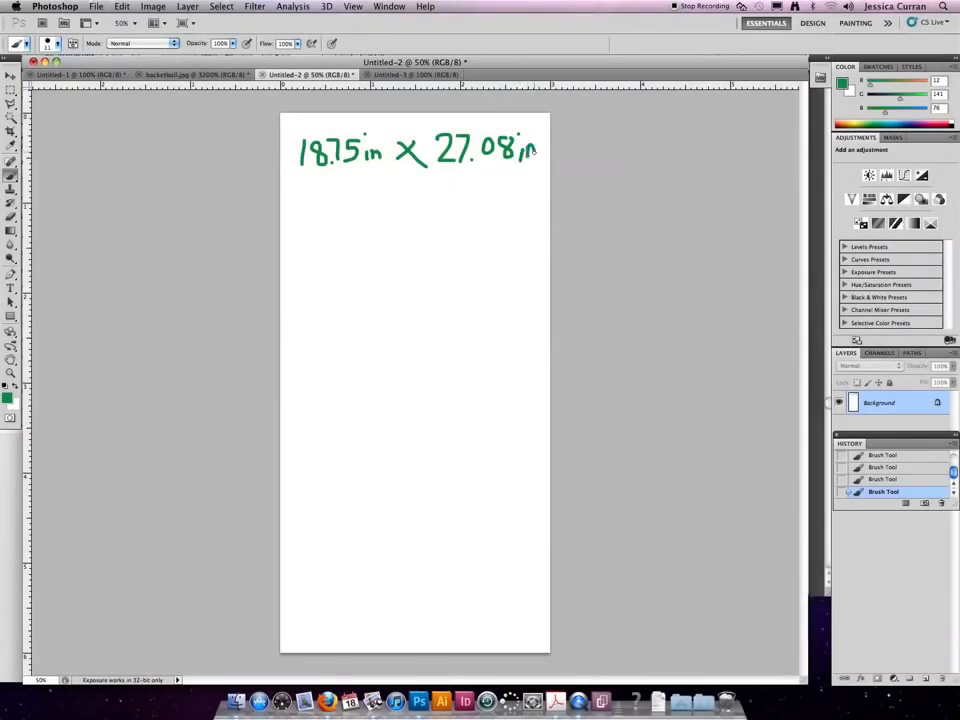